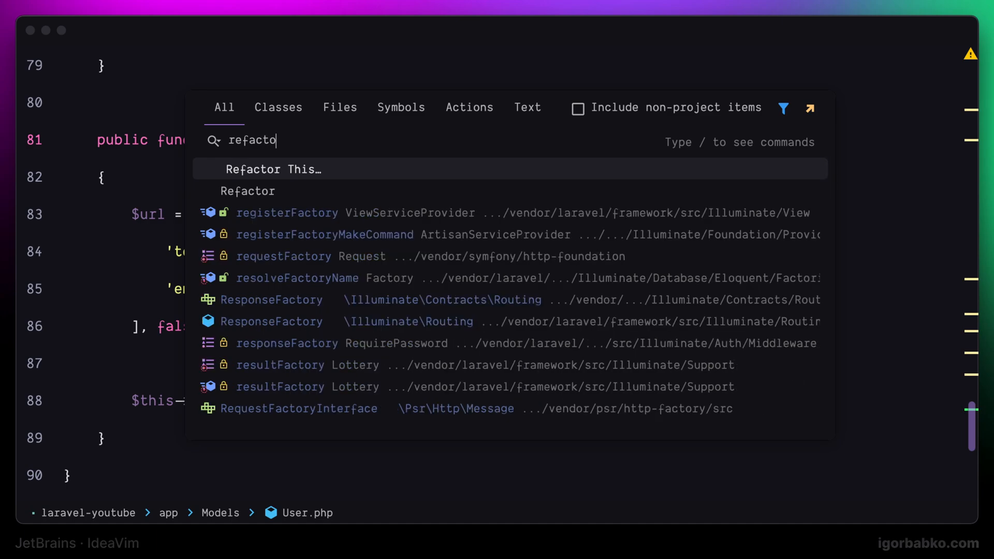
Pick the Refactor This action from the Search Everywhere results for 'refacto'.
click(273, 169)
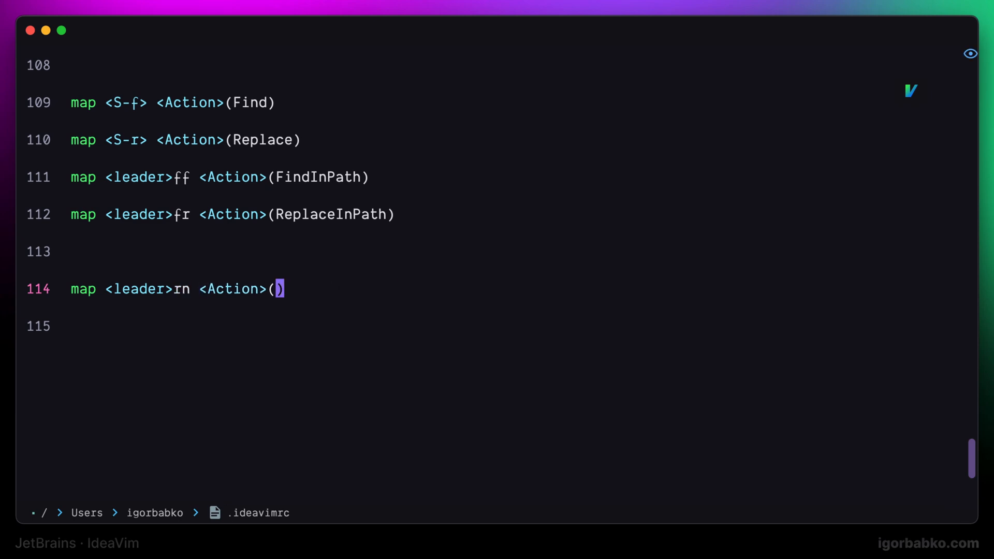
Map leader rn, rm, rv, rf to RenameElement, ExtractMethod, IntroduceVariable and IntroduceField.
text(RenameElement)
click(493, 326)
text(map <leader>rm <Action>(Ex)
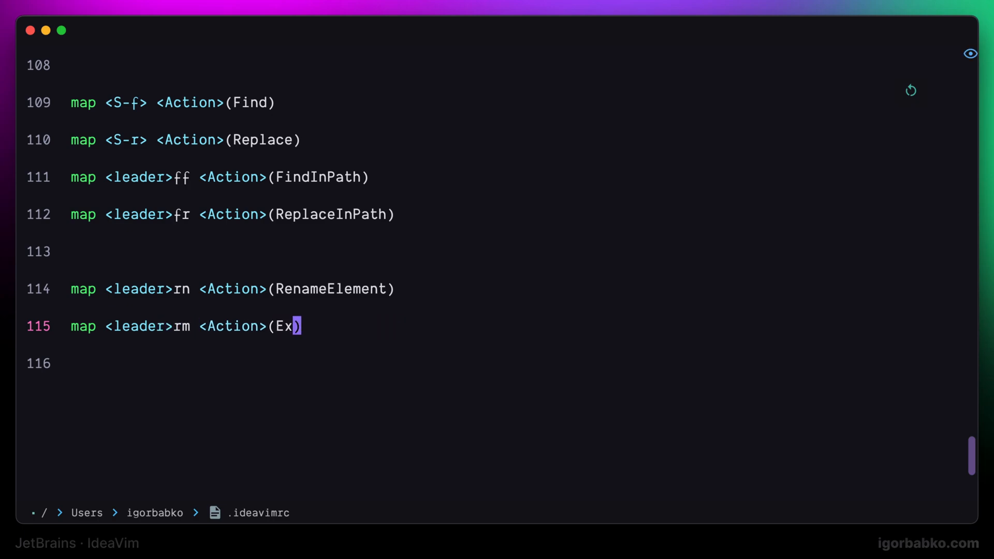
text(tractMeth)
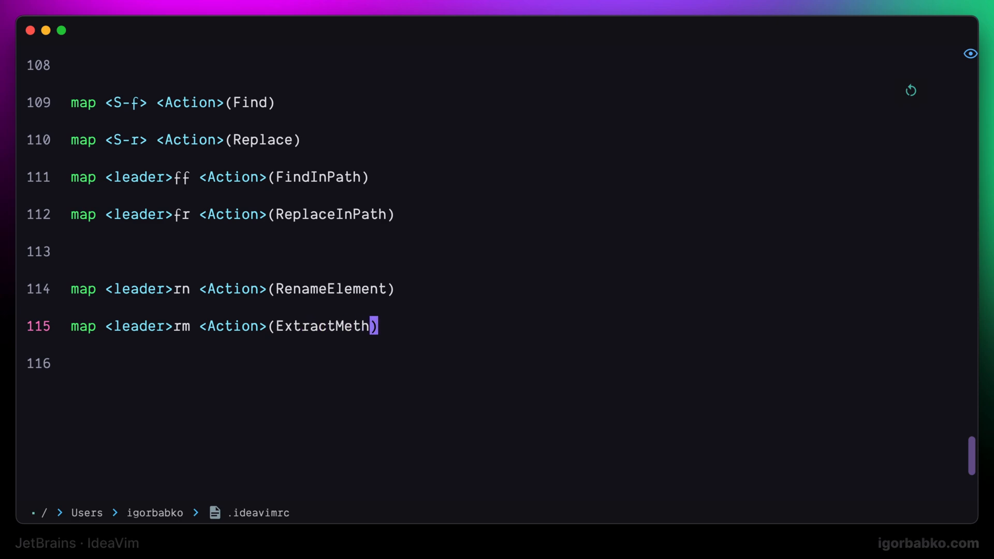
text(d)
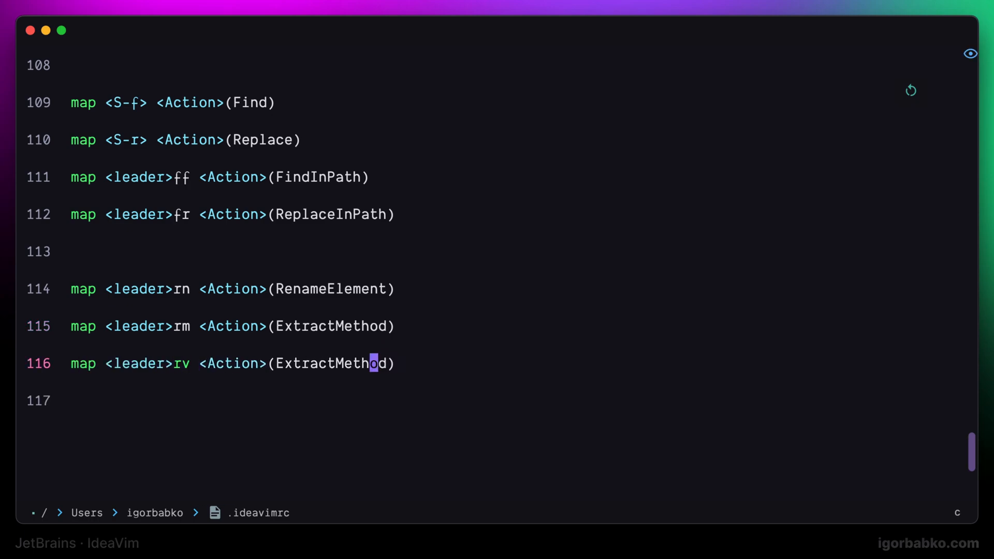
text(Introduce)
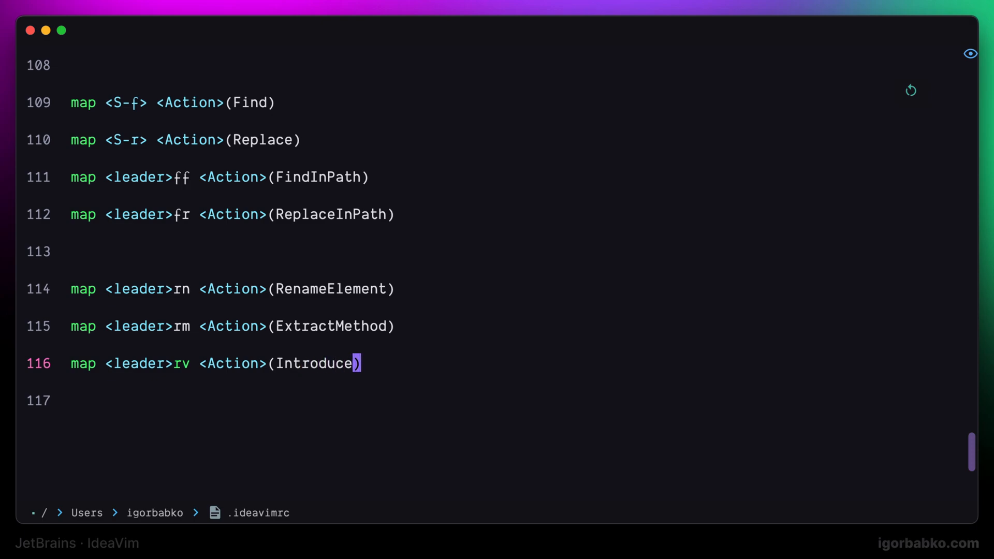
text(Variable)
click(517, 401)
text(map <leader>rf <Action>(IntroduceF)
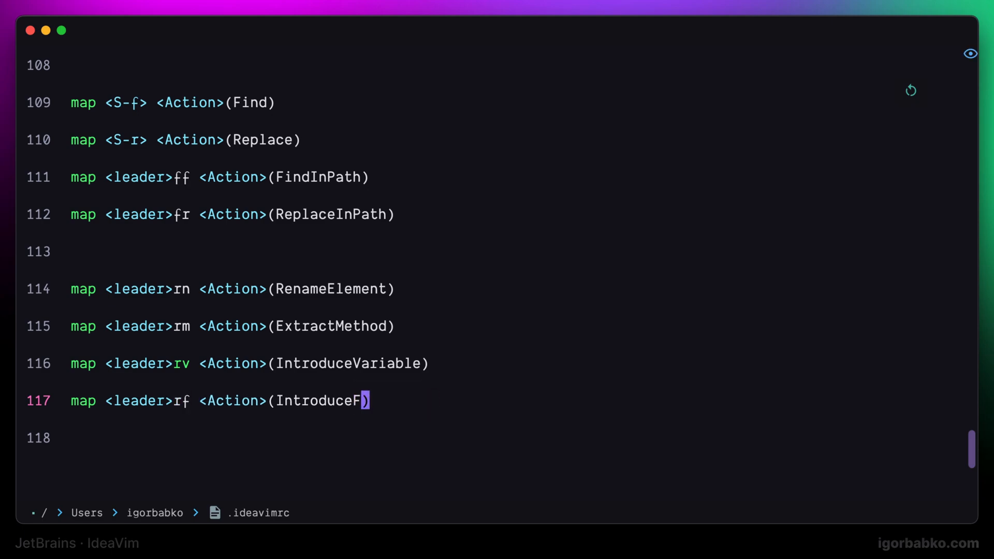
text(ield)
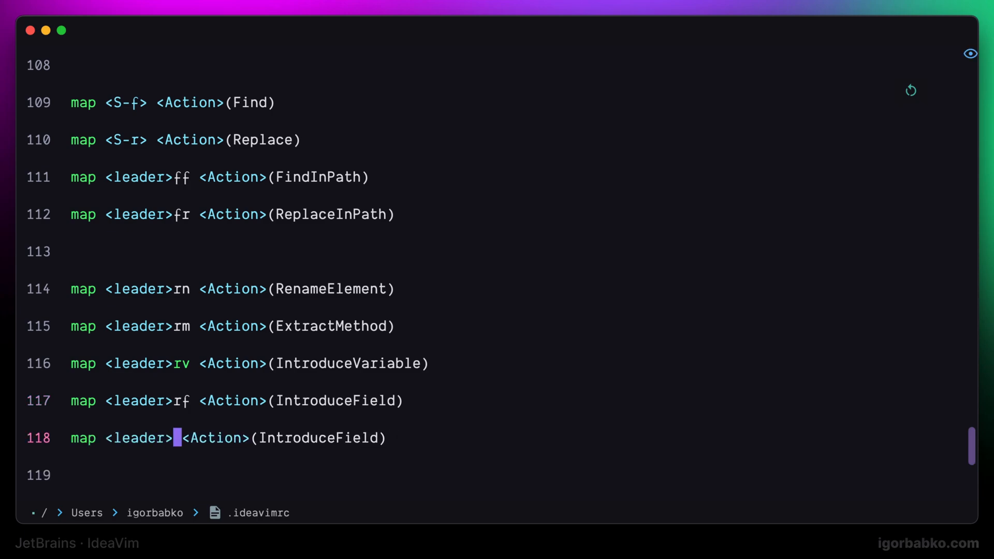
Map leader rs to ChangeSignature and leader rr to Refactorings.QuickListPopupAction.
text(rs)
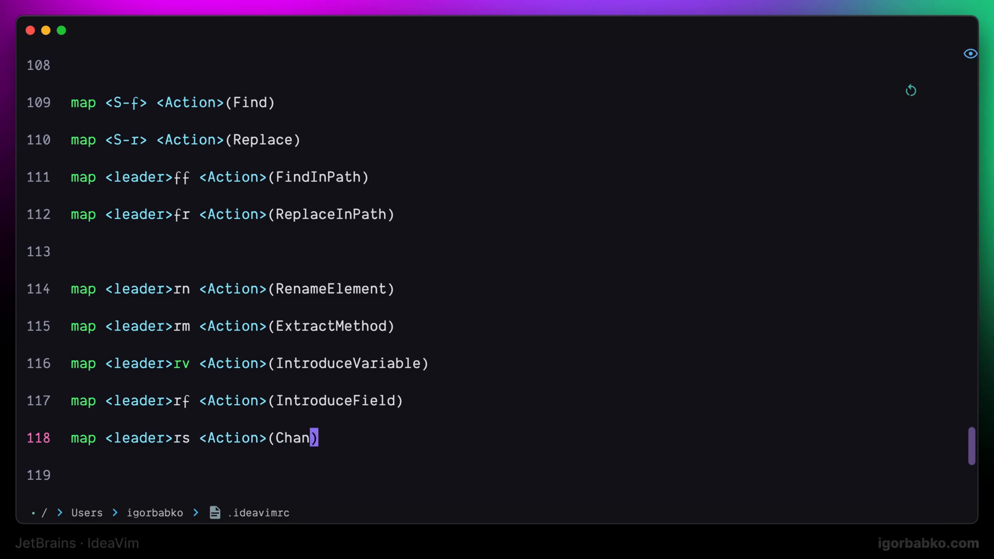
text(geSignature)
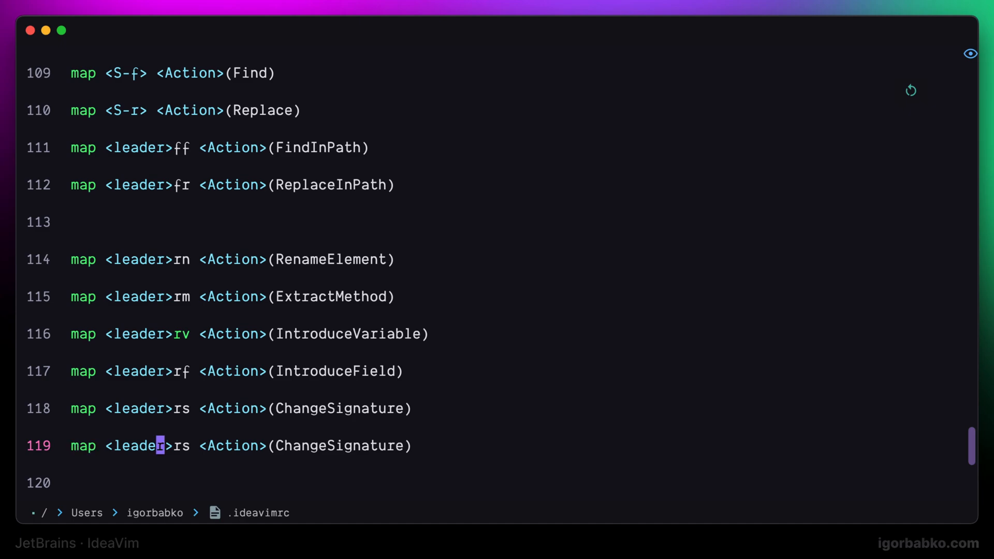
text(r)
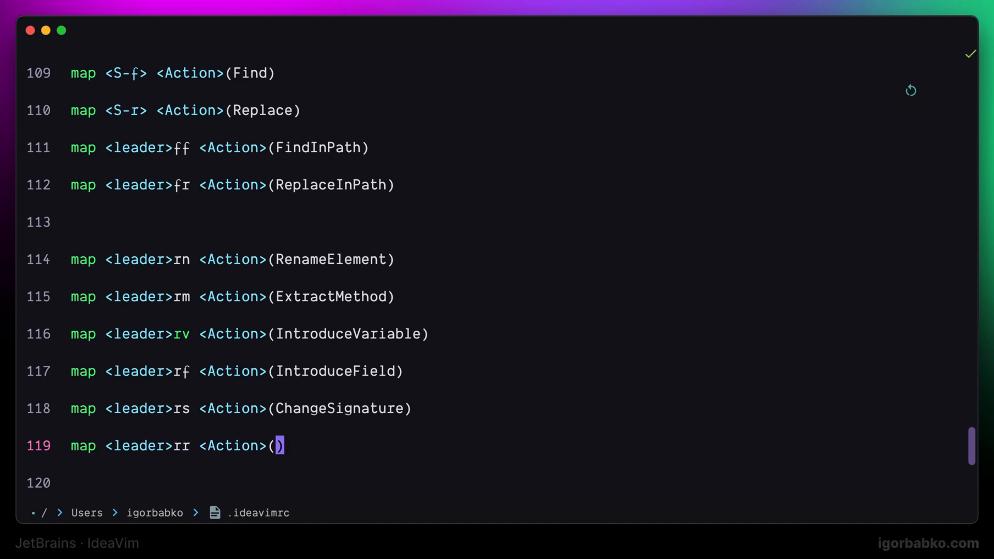
text(Refactorings)
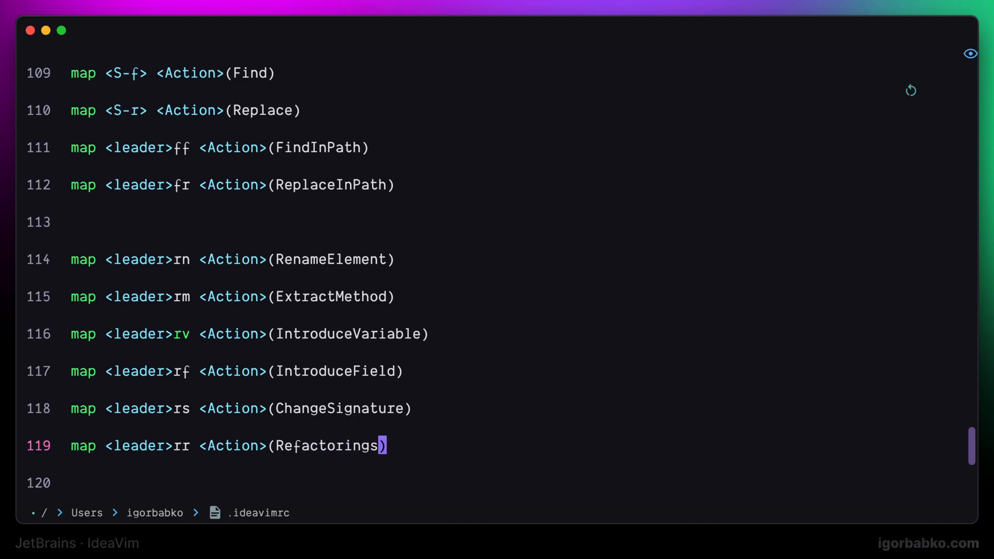
text(.Quick)
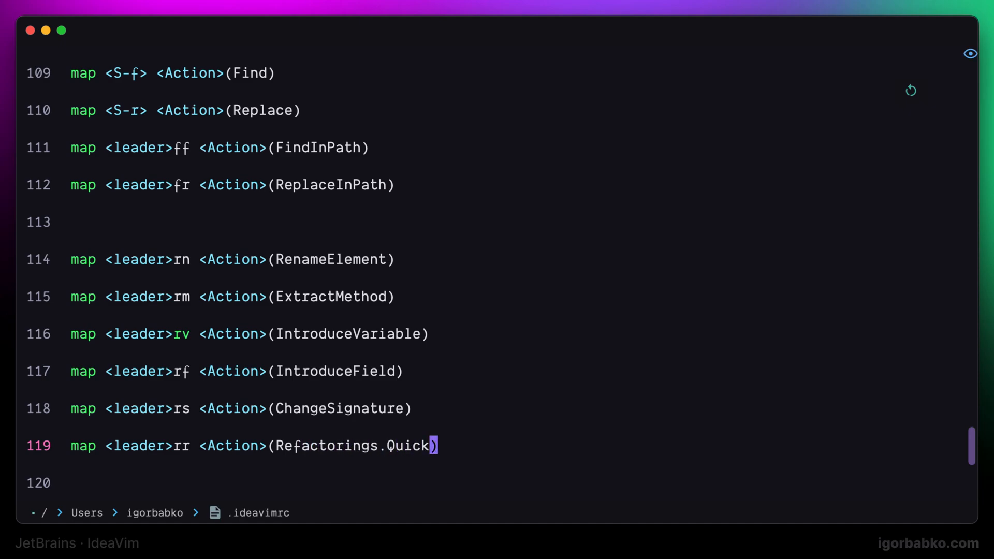
text(ListP)
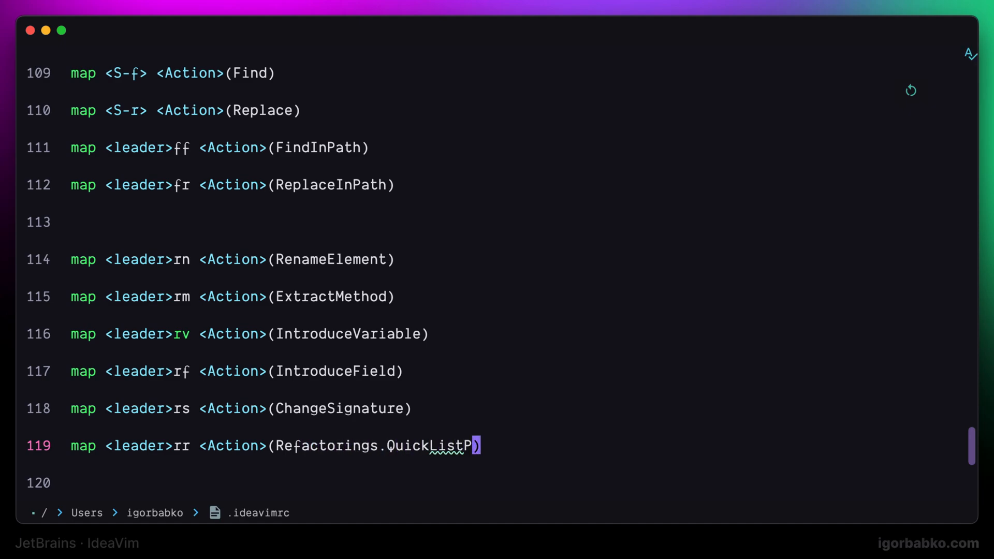
text(opupAction)
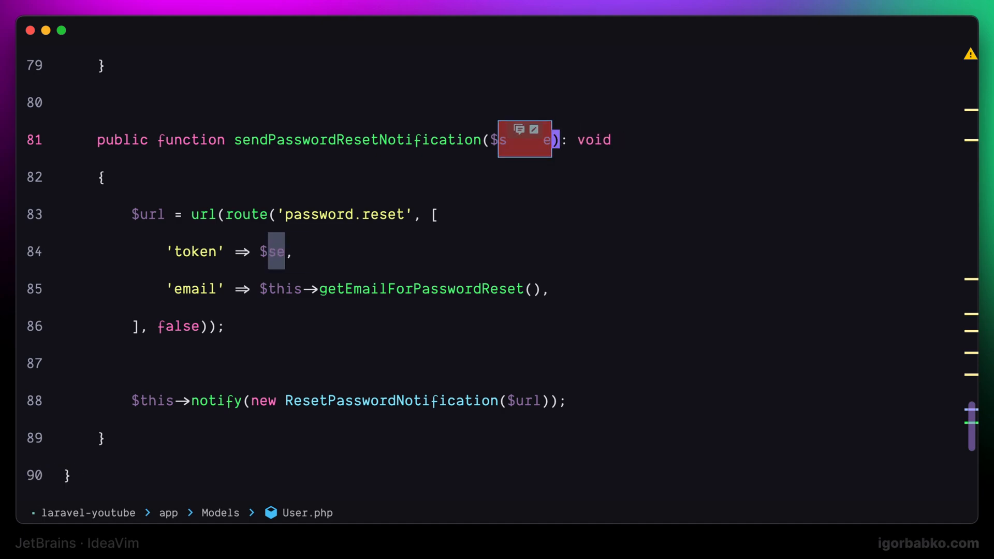
Rename the password-reset parameter to $secretToken using the leader rn mapping.
text(secretToken)
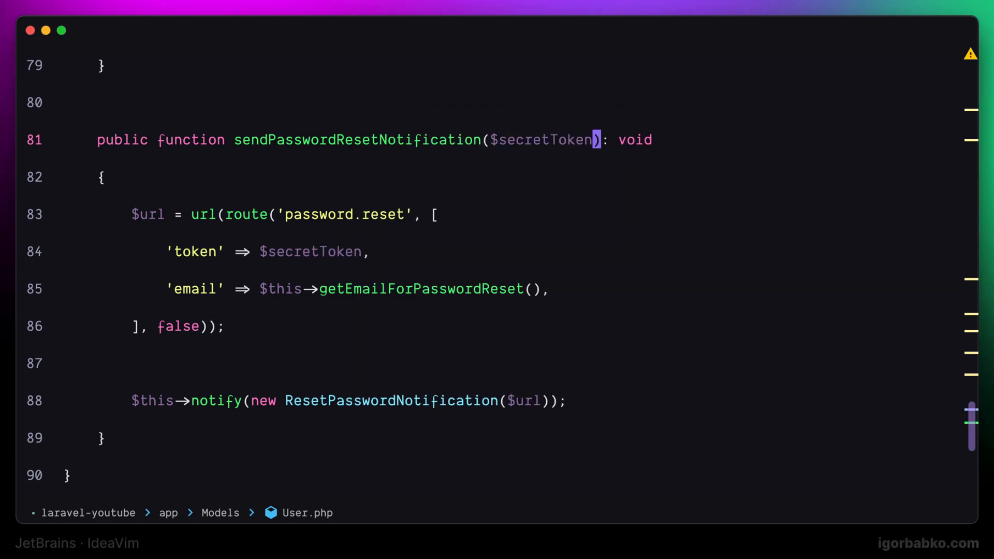
text(j)
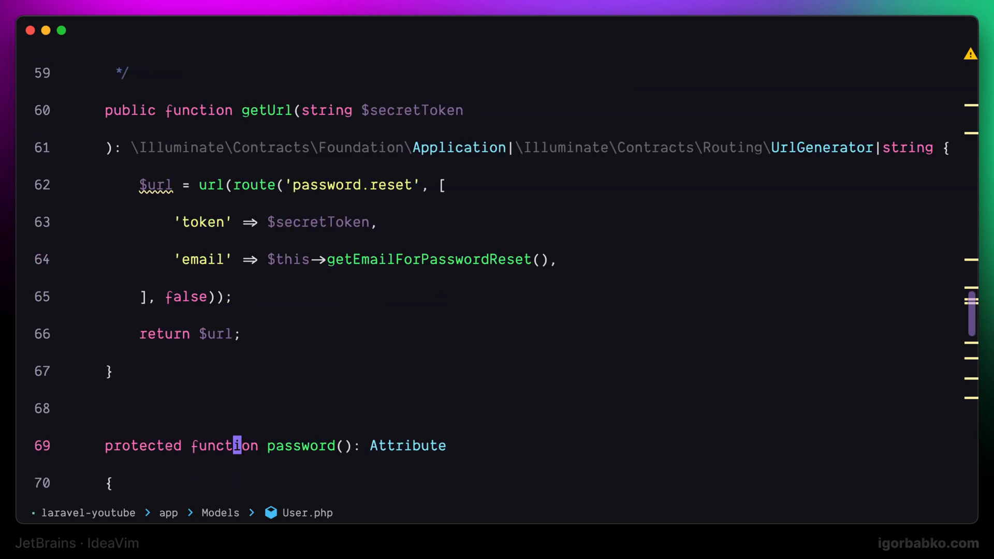
Scroll down to the extracted getUrl method that returns $url.
scroll(down, 3)
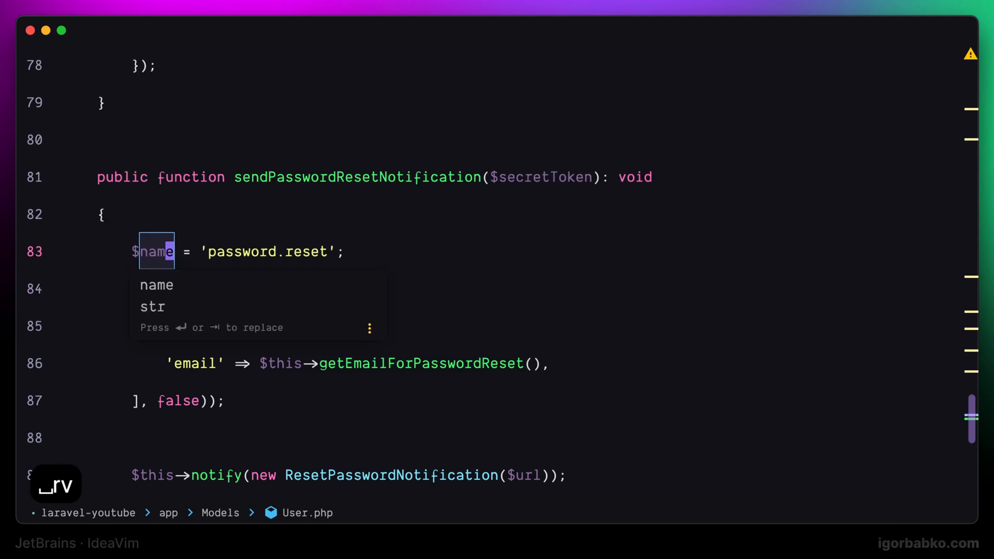
Accept the suggested $name for the extracted 'password.reset' variable.
key(enter)
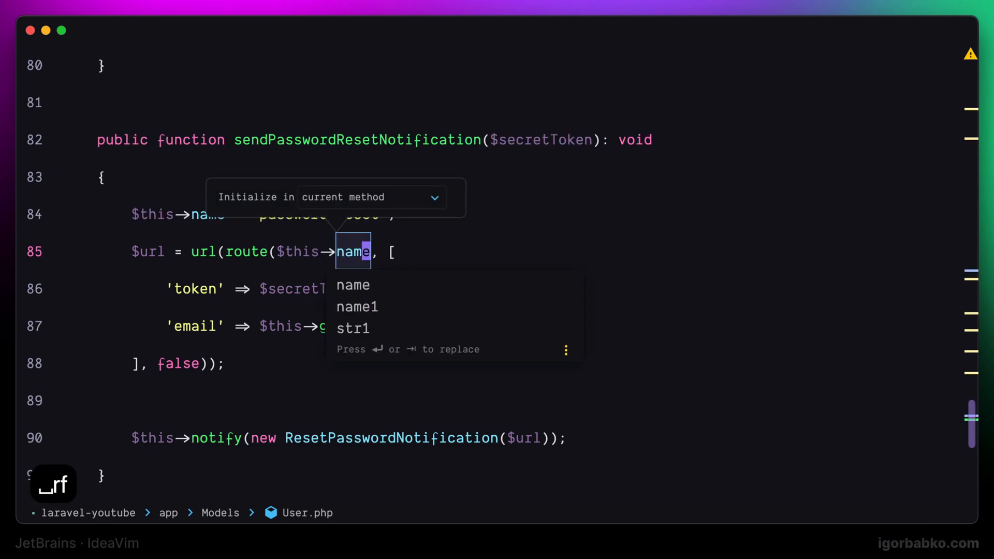
Accept the $this->name field for 'password.reset', undo it, and dismiss Recent Files.
key(enter)
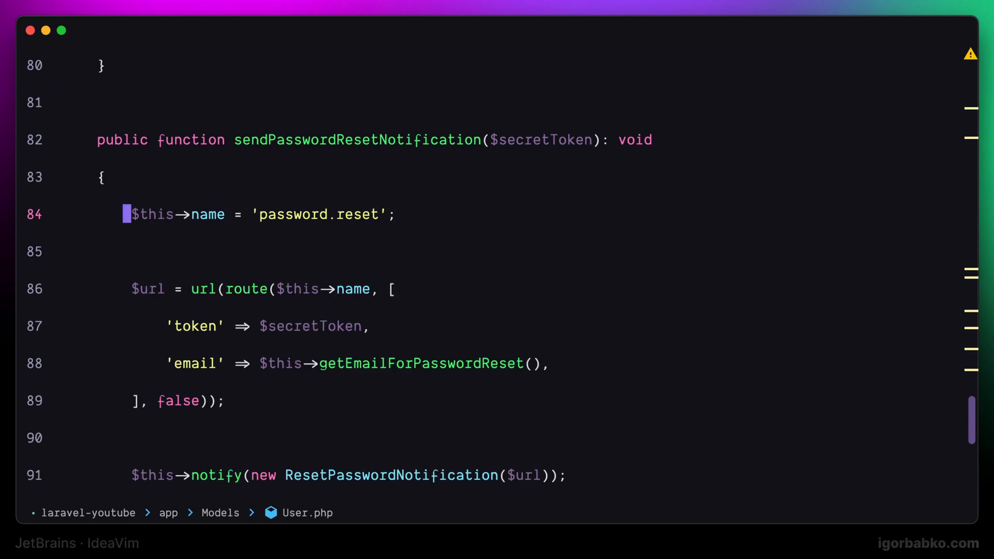
key(cmd+e)
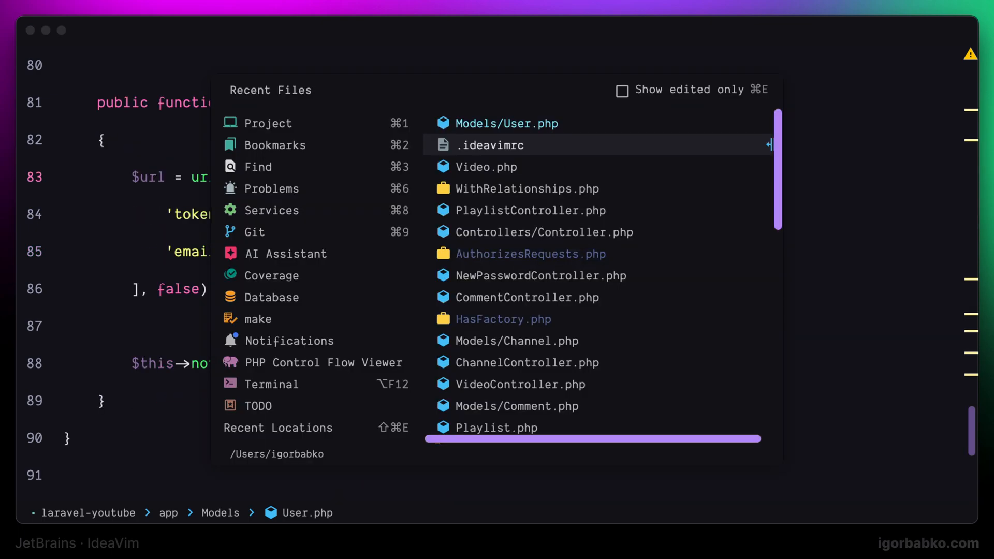
click(488, 144)
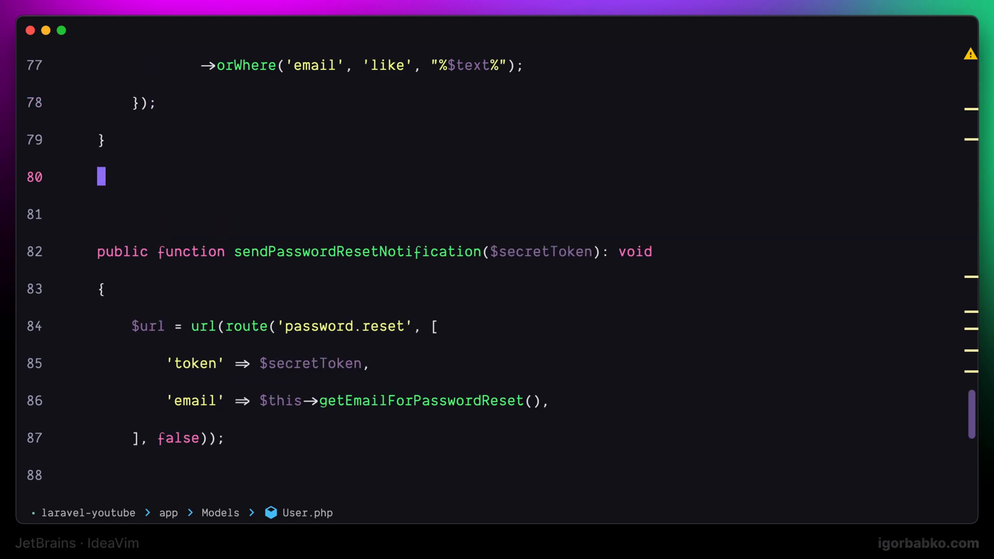
Add a newMethod stub and change its signature to private with a string return type.
text(public function)
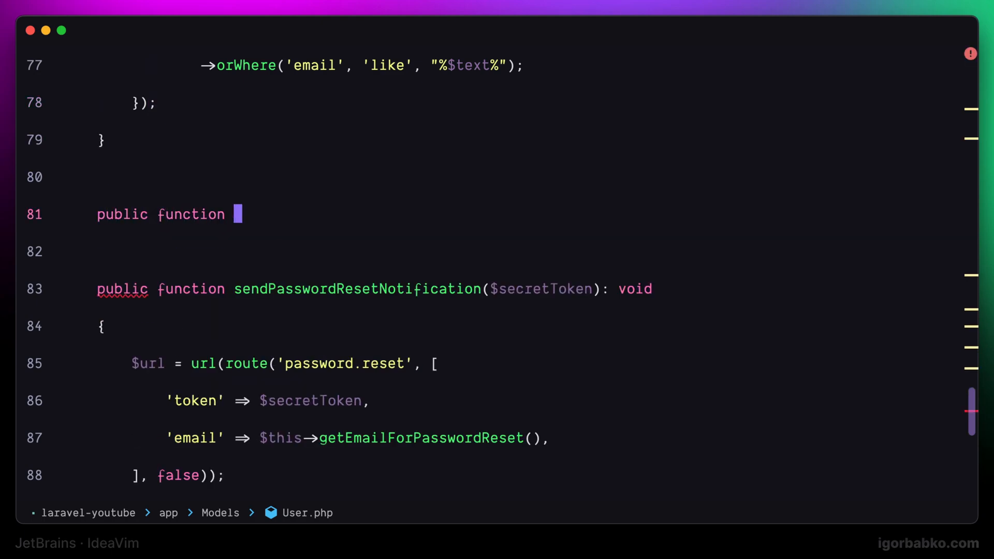
text(newMethod() {)
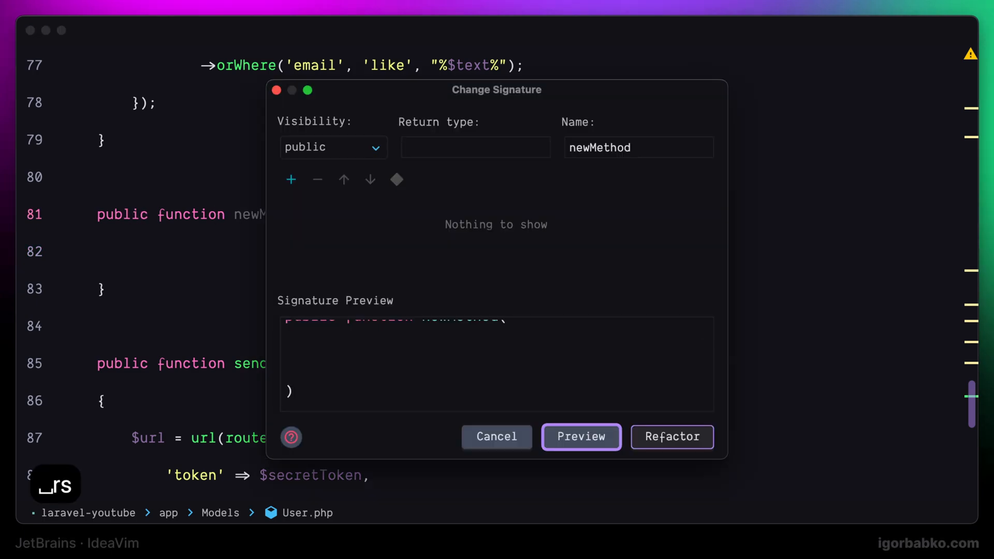
click(580, 437)
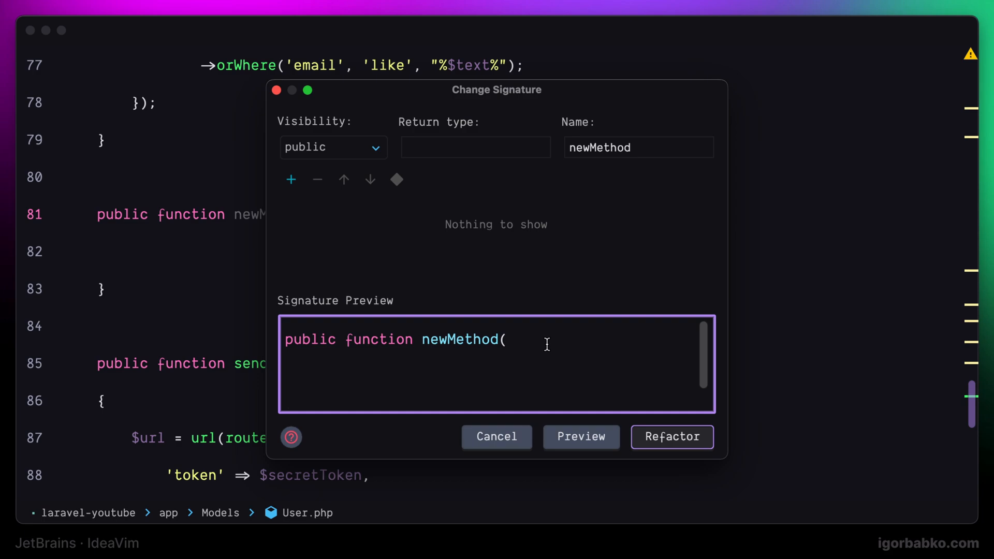
mouse_move(491, 150)
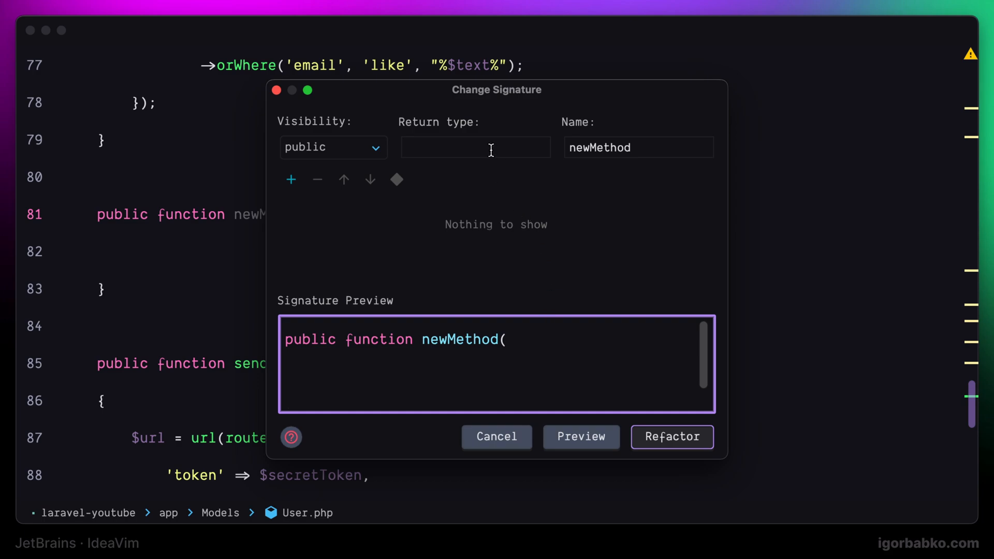
text(stri)
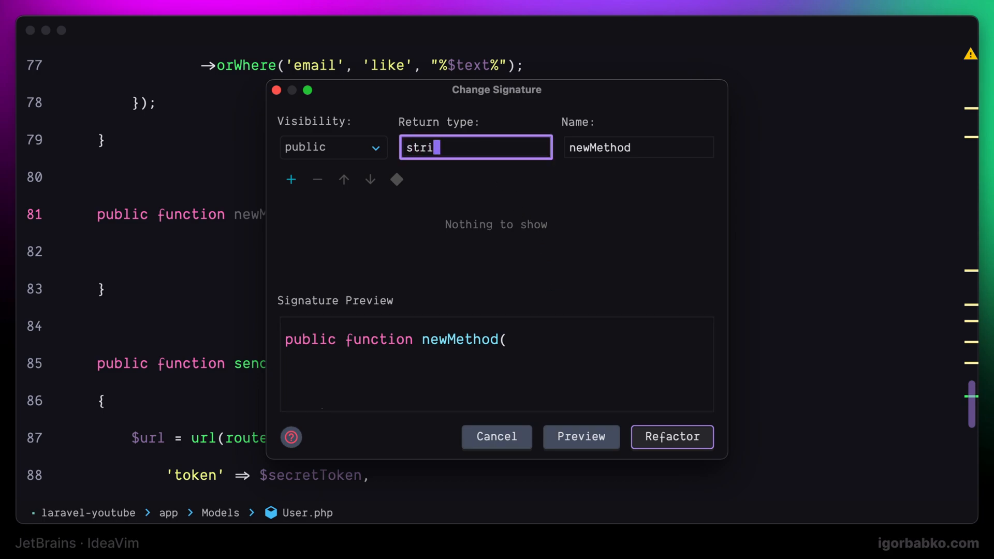
click(333, 147)
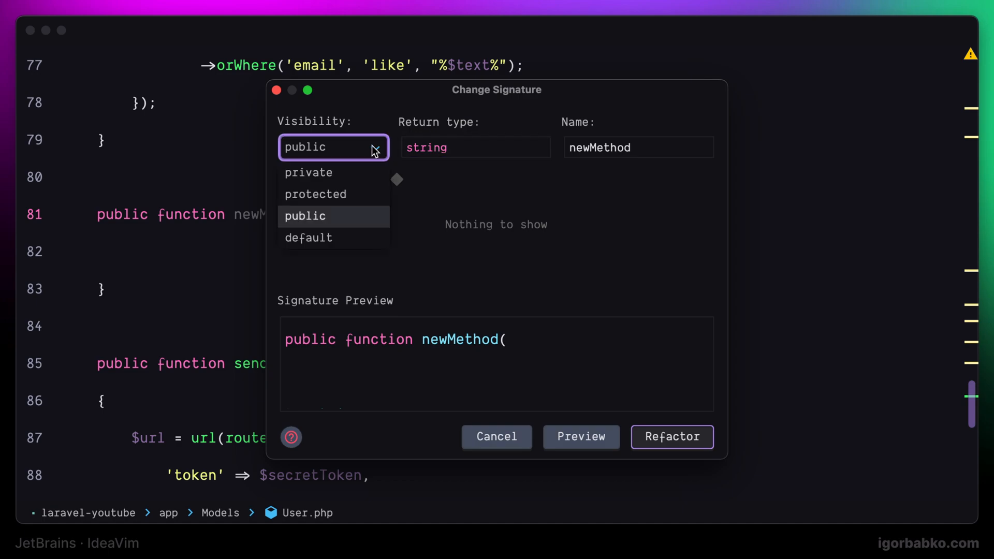
click(308, 172)
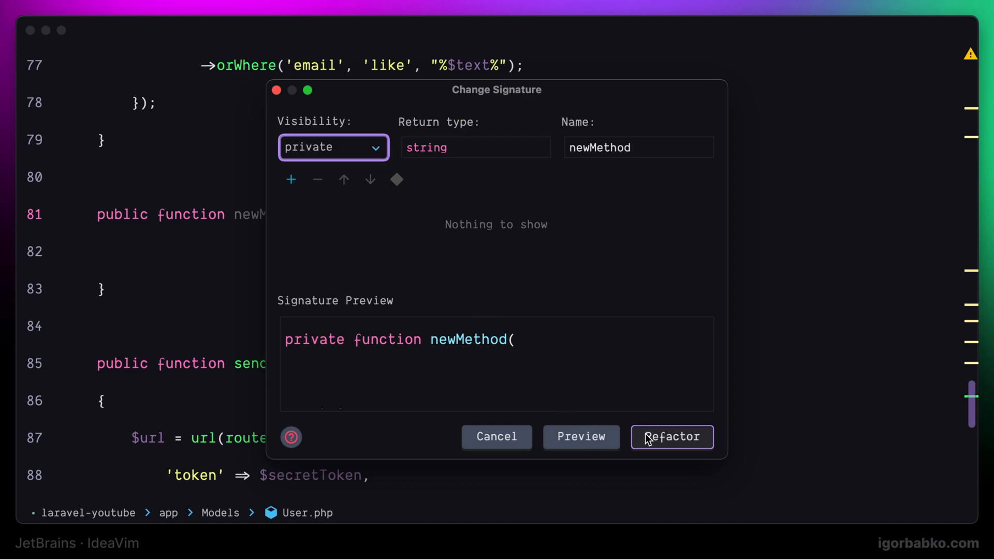
click(672, 437)
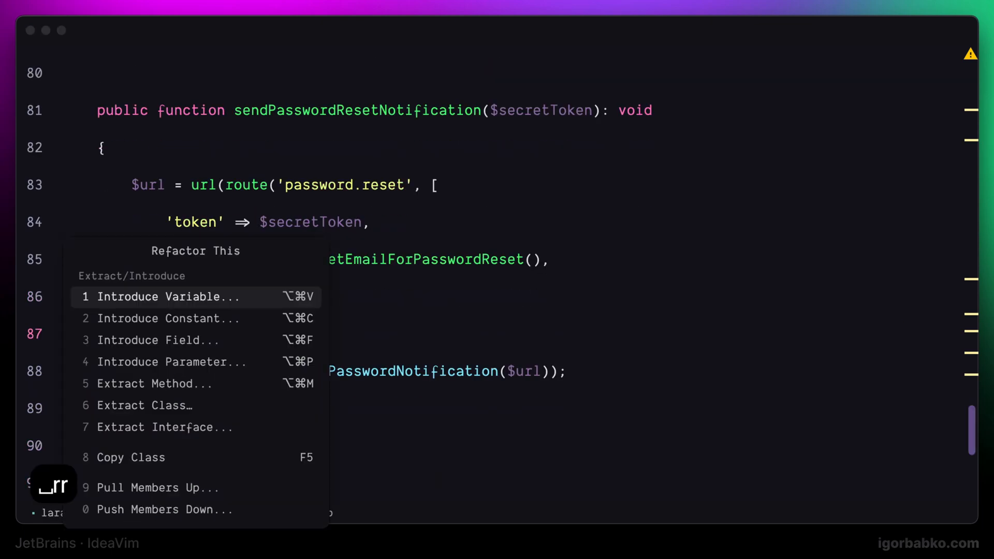
key(down)
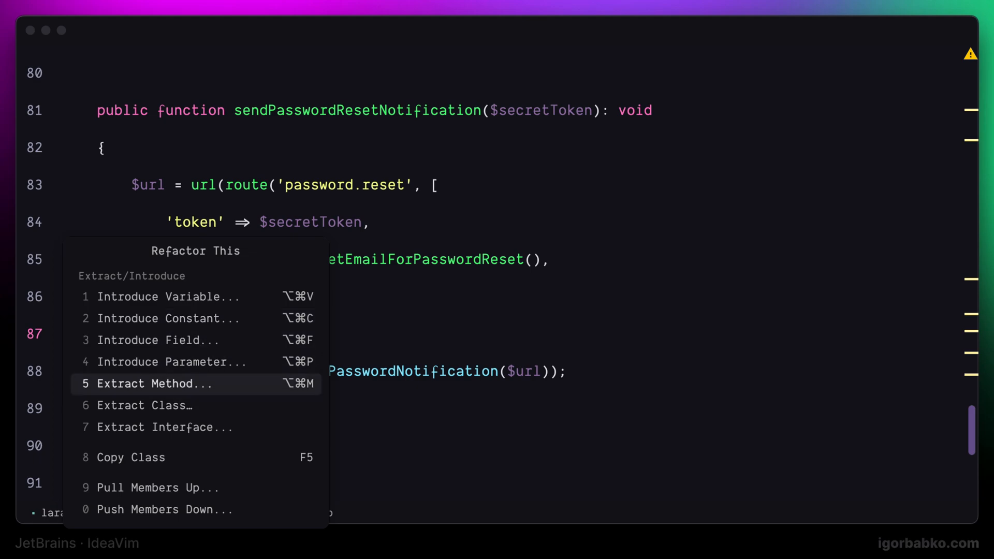
key(Escape)
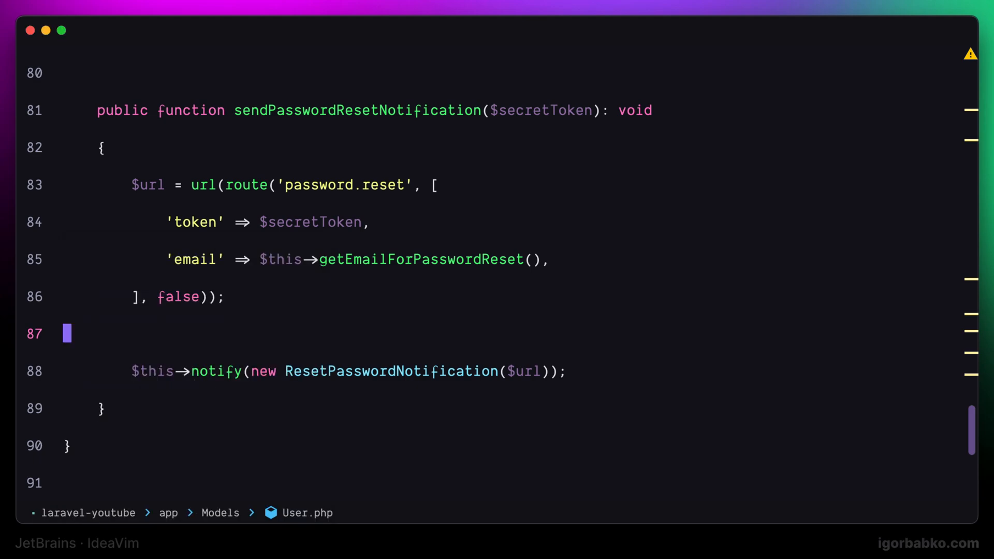